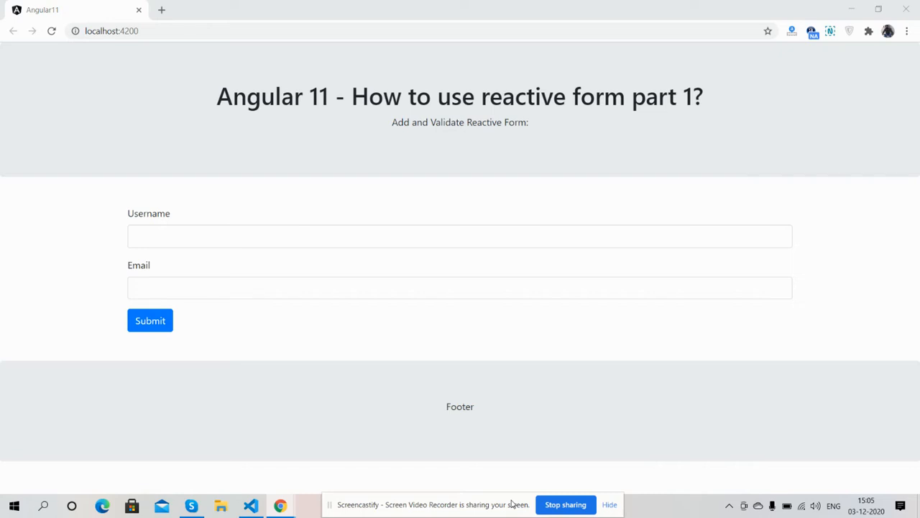
mouse_move(181, 203)
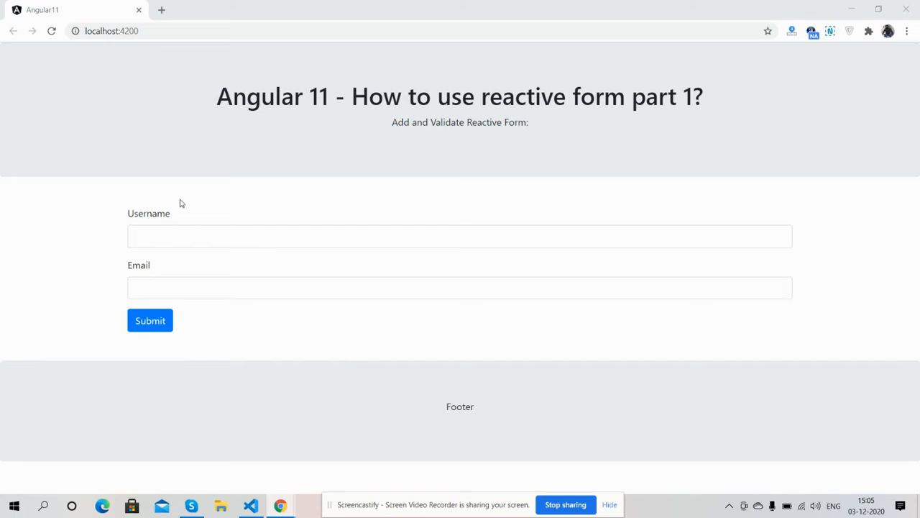
mouse_move(122, 191)
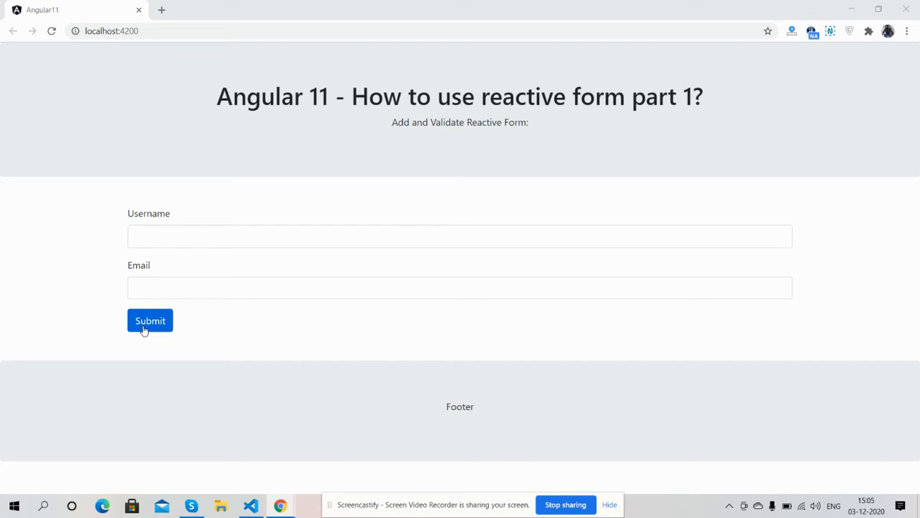
Step: Submit the empty form to show required errors, then enter username 'ajay22' to clear its error
click(150, 321)
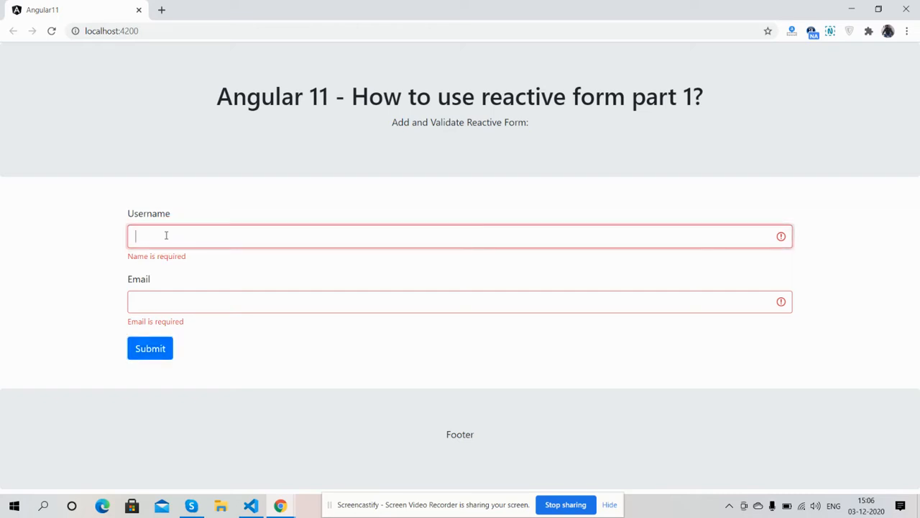
text(a)
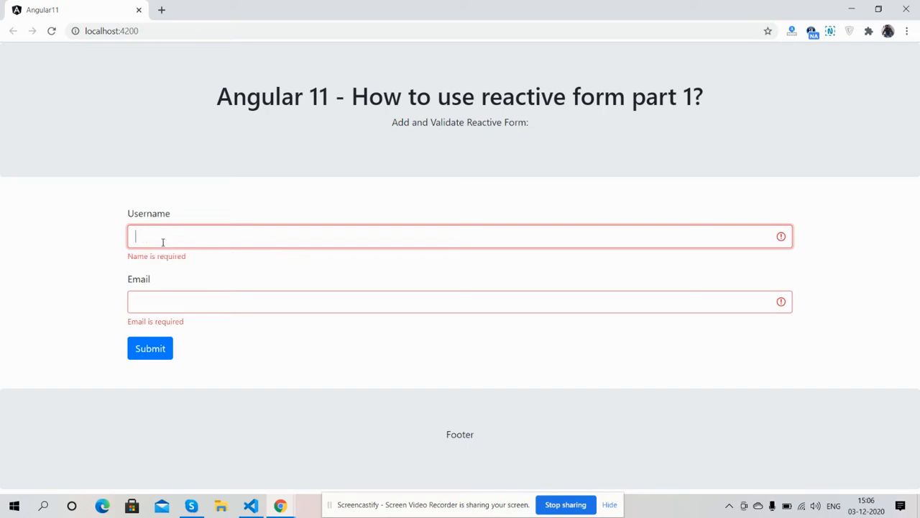
text(aja)
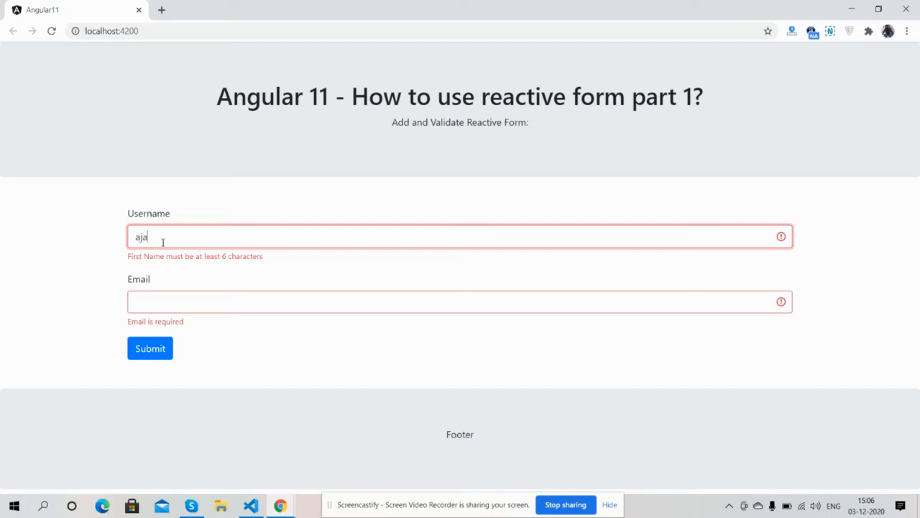
text(y)
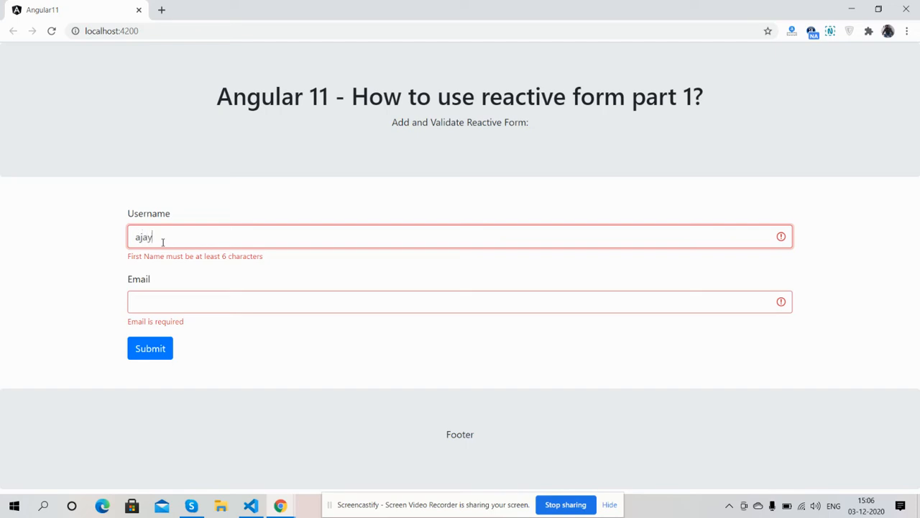
text(2)
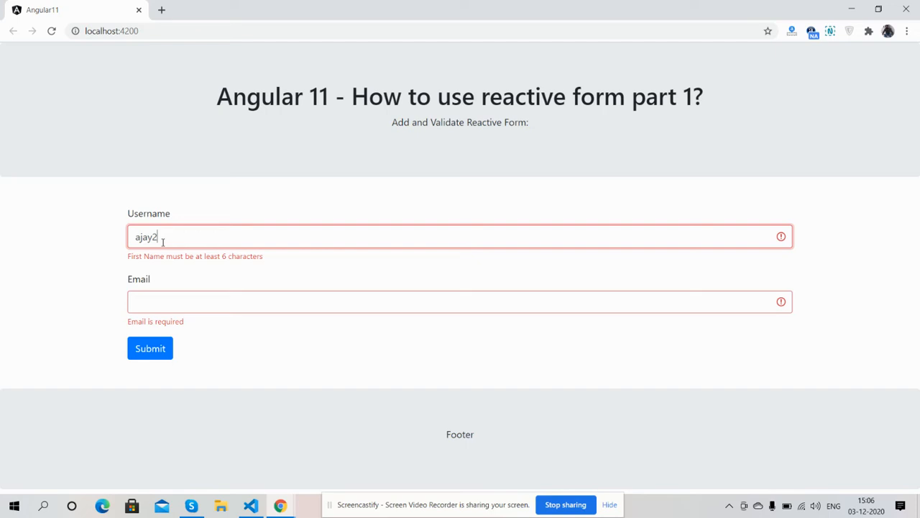
text(2)
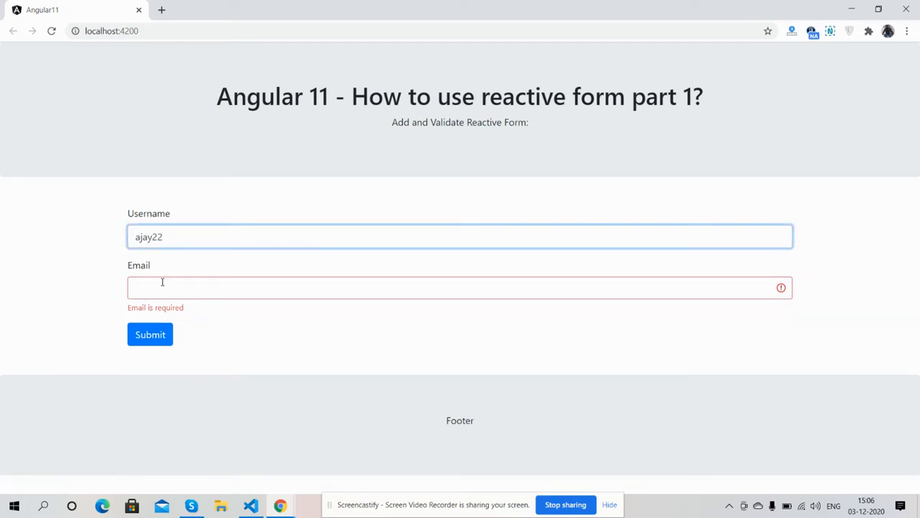
text(lklklkl)
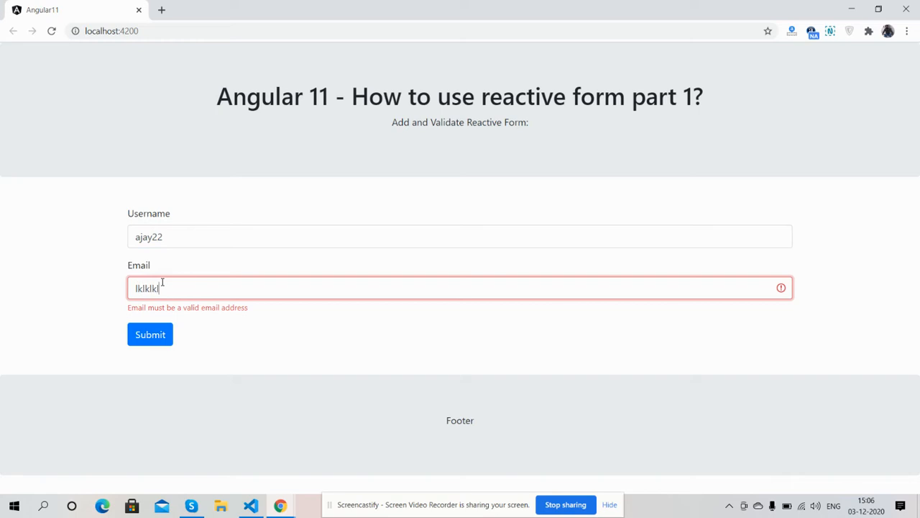
text(k)
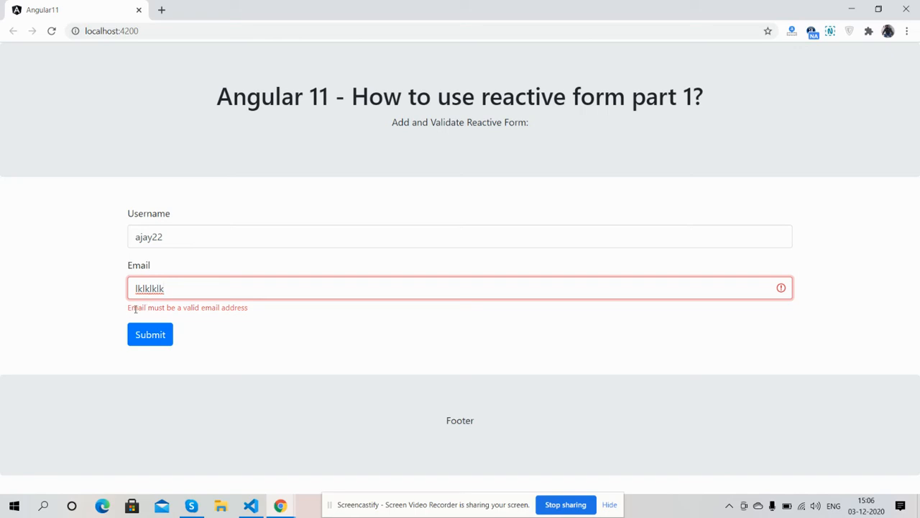
mouse_move(188, 288)
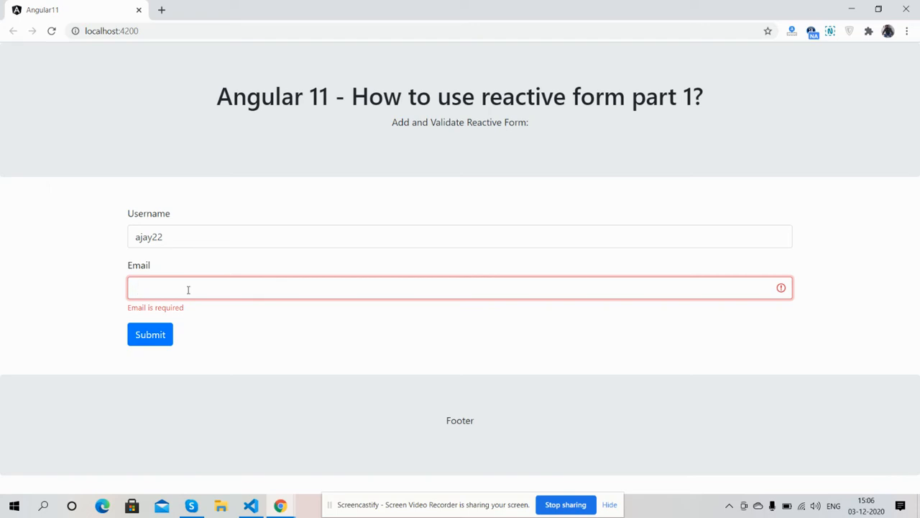
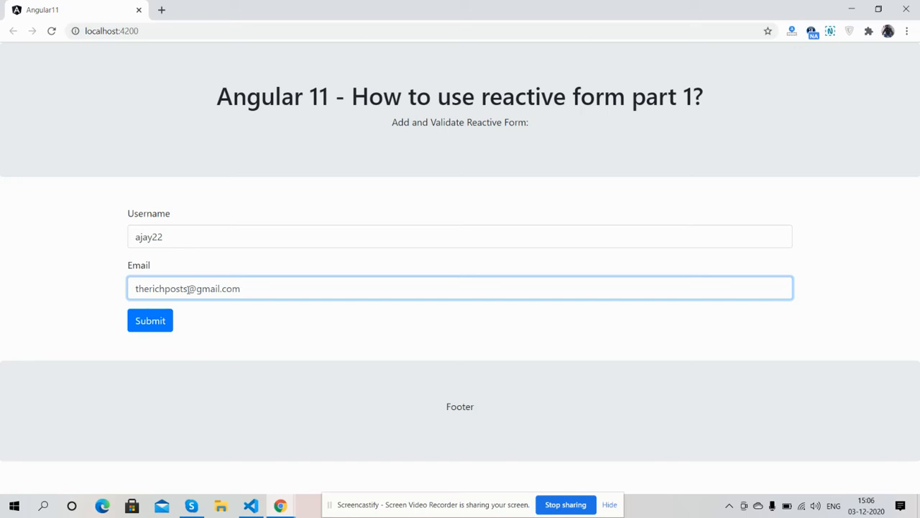
click(150, 319)
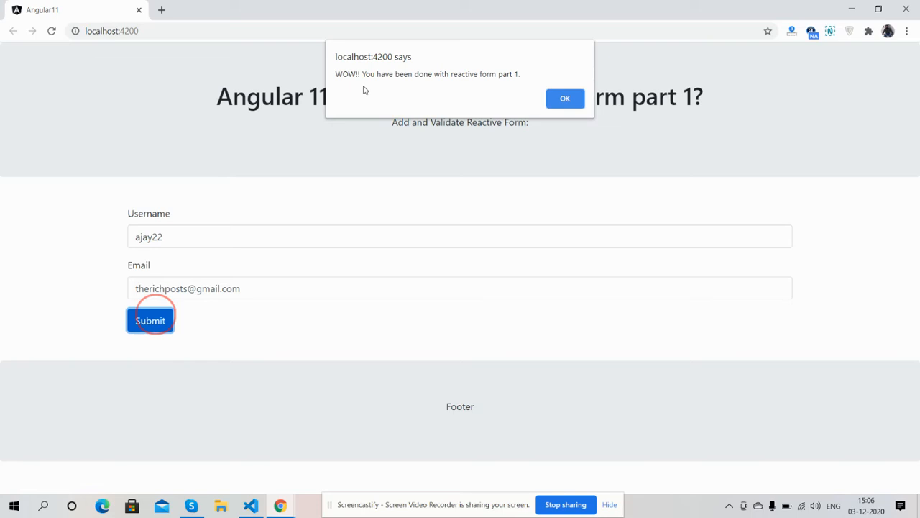
Step: Dismiss the success alert with OK
click(564, 97)
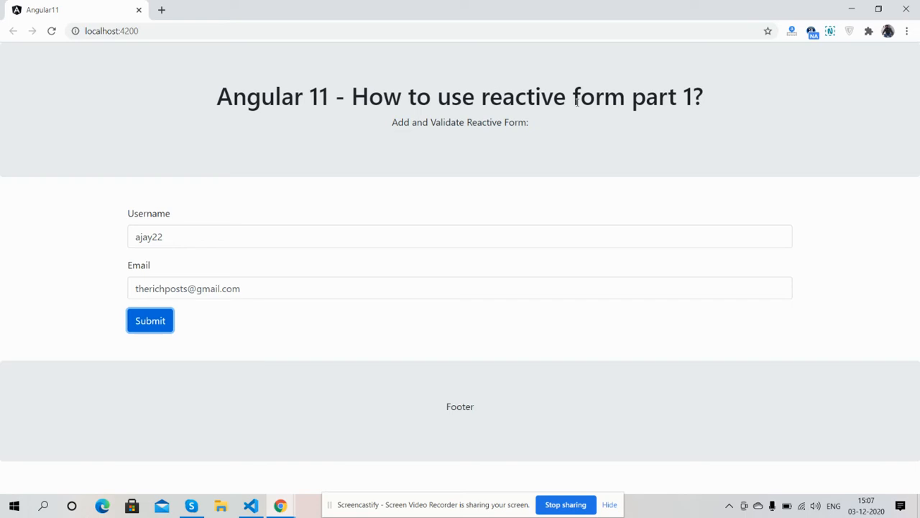
mouse_move(546, 123)
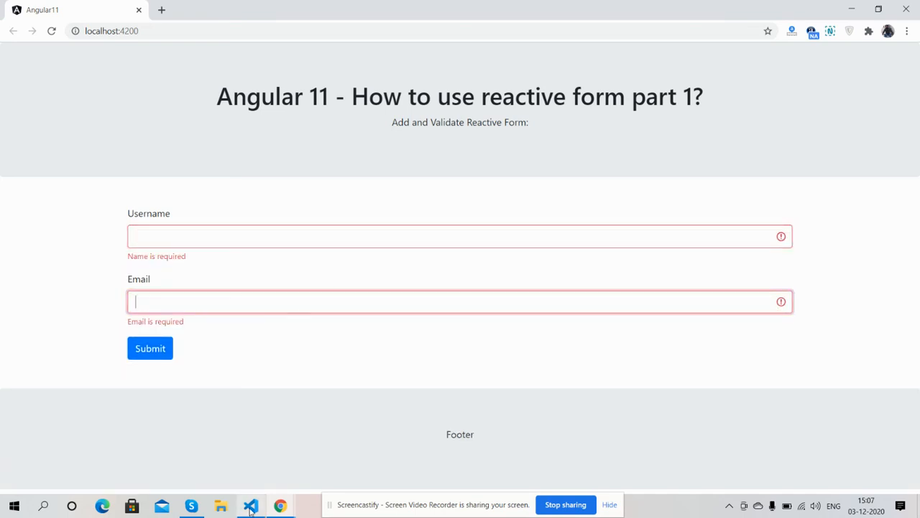
Step: Switch to VS Code and show app.module.ts with ReactiveFormsModule registered
click(250, 507)
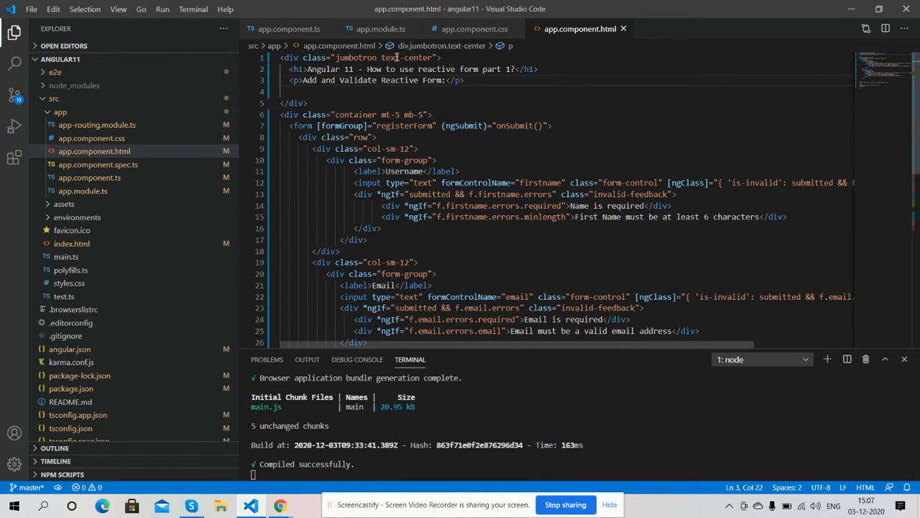
click(379, 28)
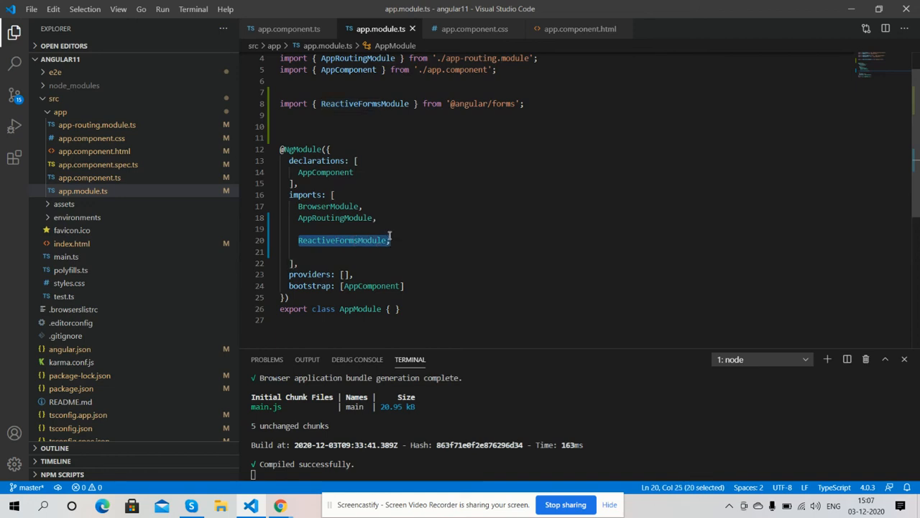
Step: Show app.component.ts with the onSubmit alert and ngOnInit email/firstname validators
click(288, 29)
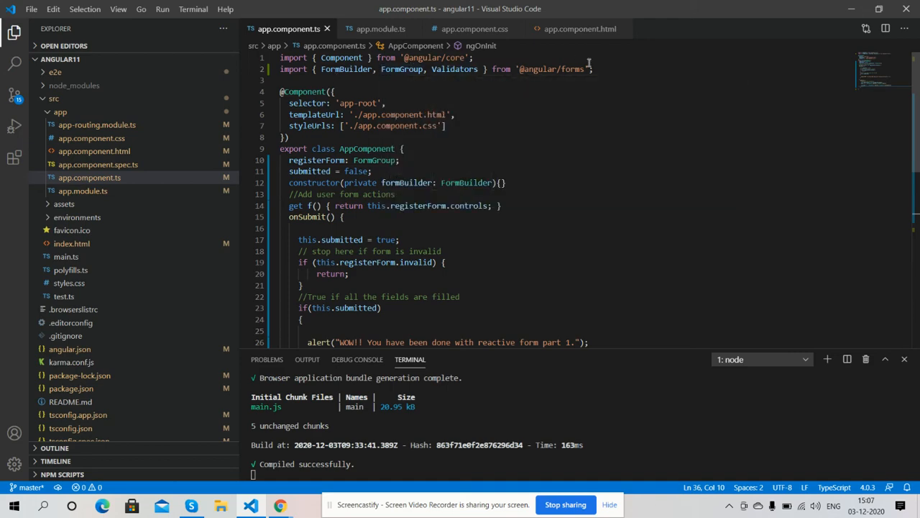
scroll(down, 3)
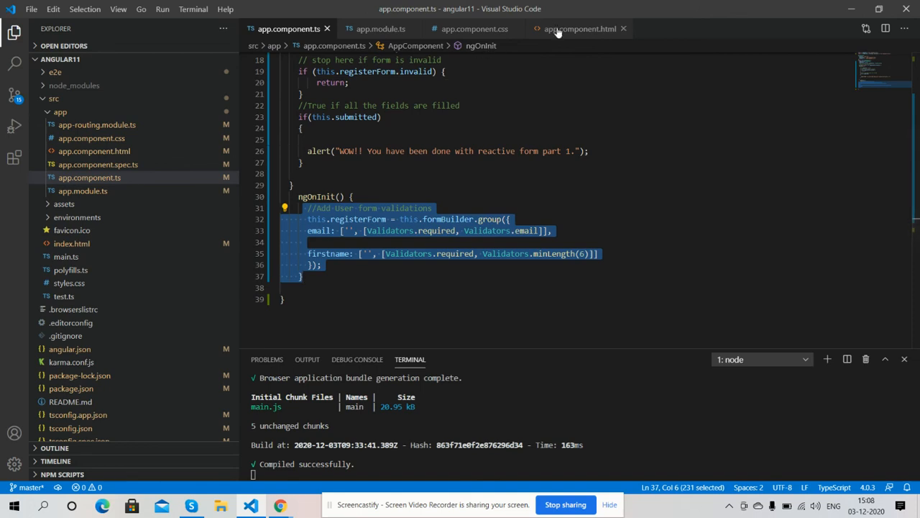
Step: Review app.component.html's form template and error messages, then return to the running form in Chrome
click(578, 29)
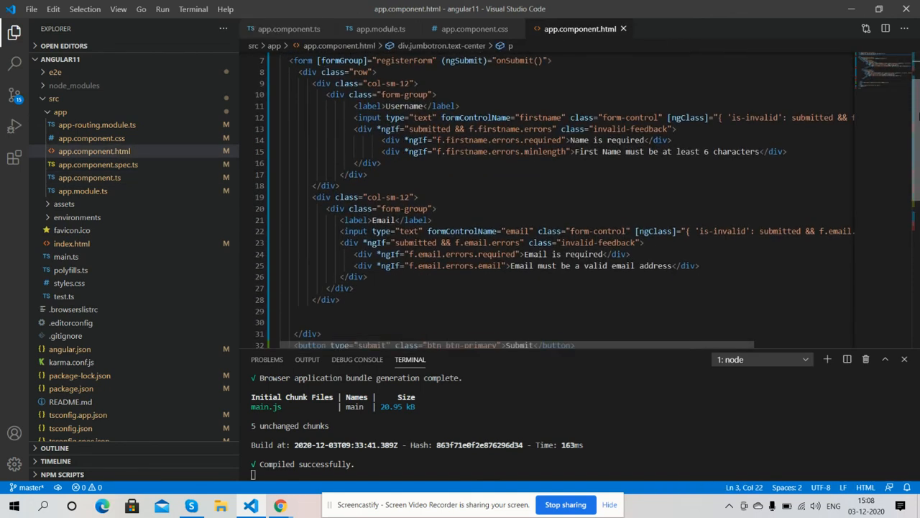
scroll(down, 3)
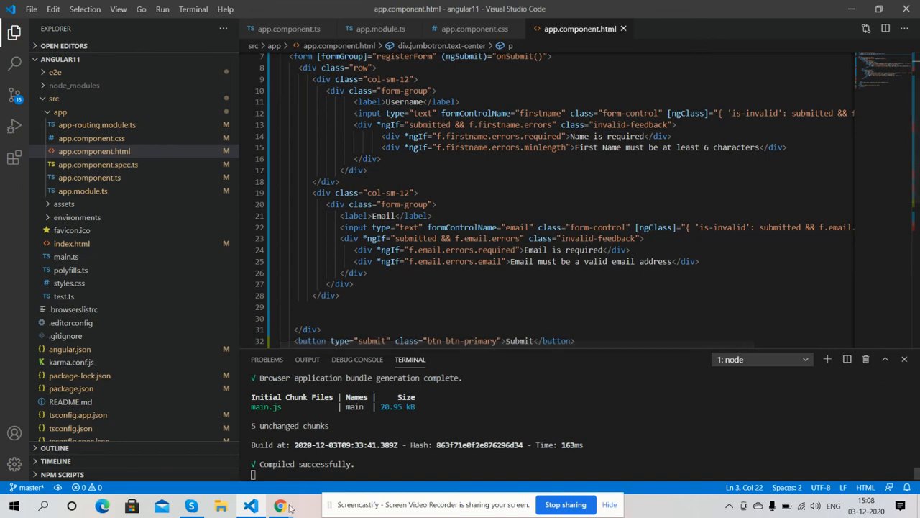
click(281, 506)
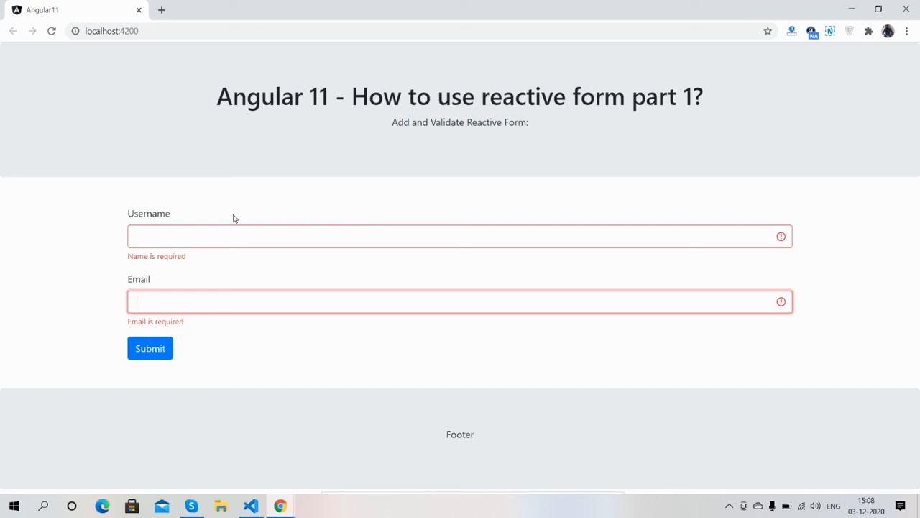
click(460, 302)
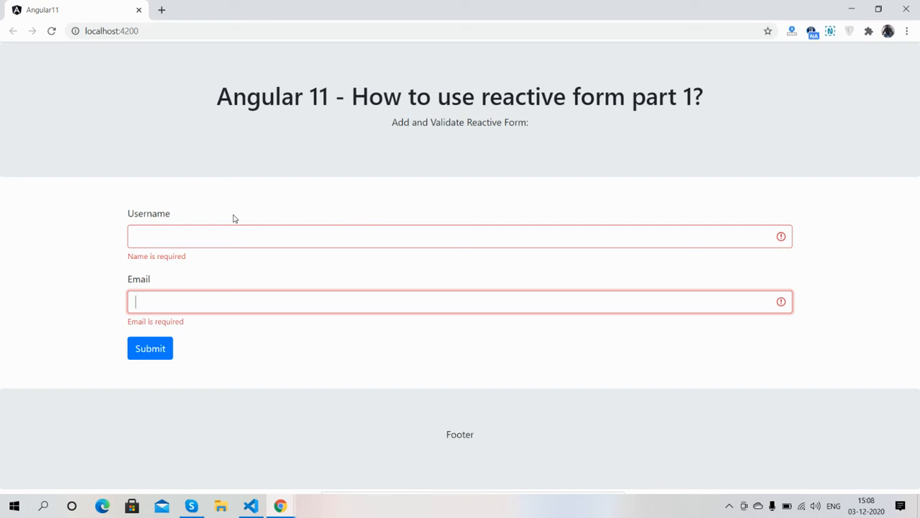